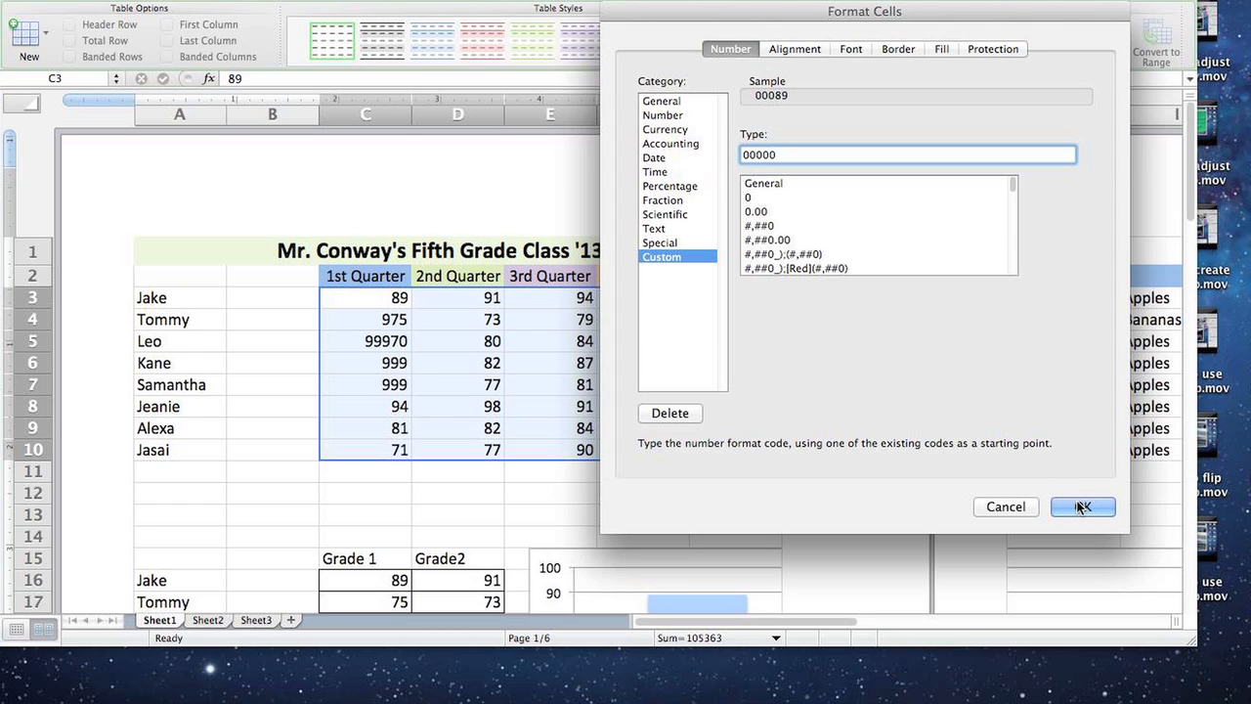
Step: Close the Format Cells dialog to view the Fifth Grade Class table with plain scores
{"action": "left_click", "coordinate": [1081, 506]}
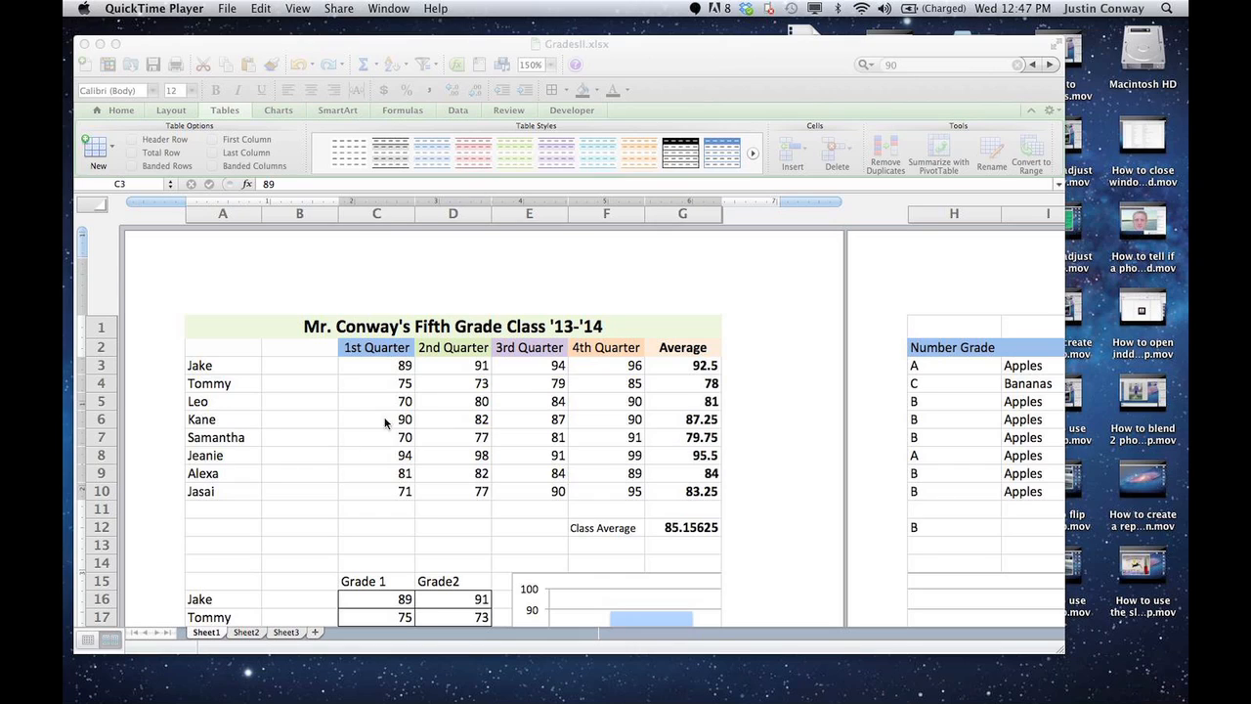
Step: Select the quarter scores C3:F10 and enter 1st Quarter values 975, 99970 and 999
{"action": "left_click_drag", "start_coordinate": [377, 364], "coordinate": [682, 491]}
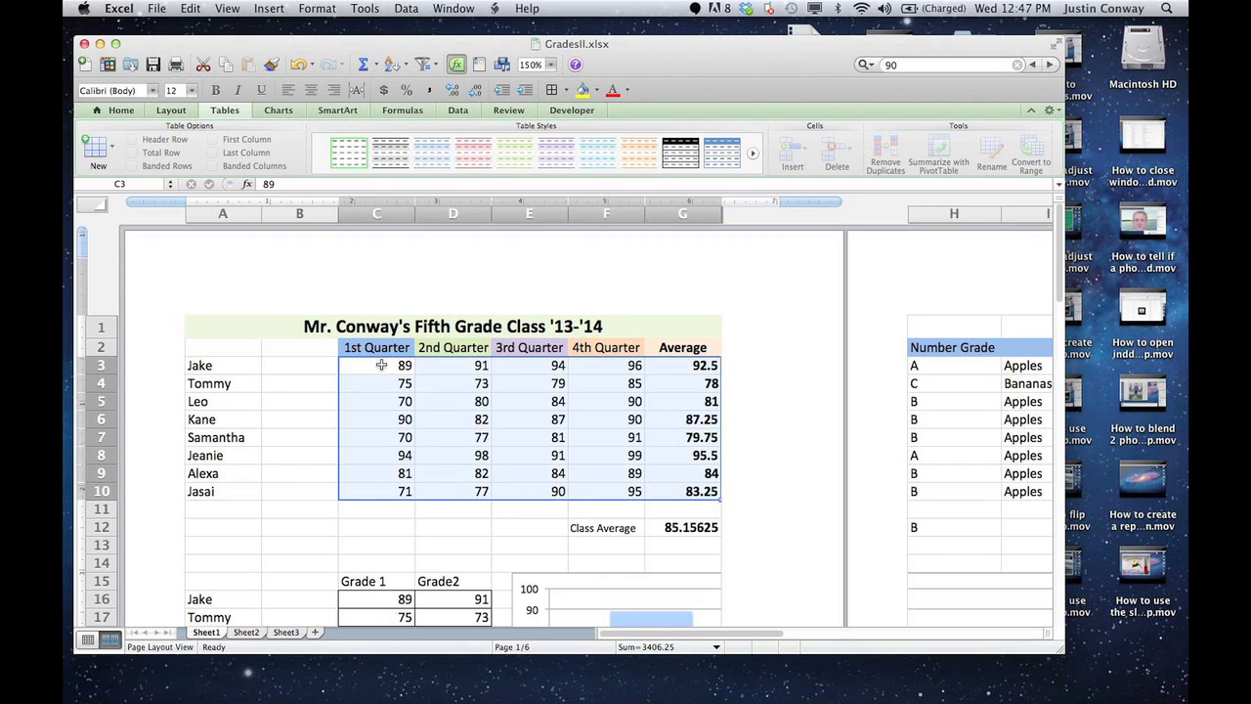
{"action": "mouse_move", "coordinate": [368, 369]}
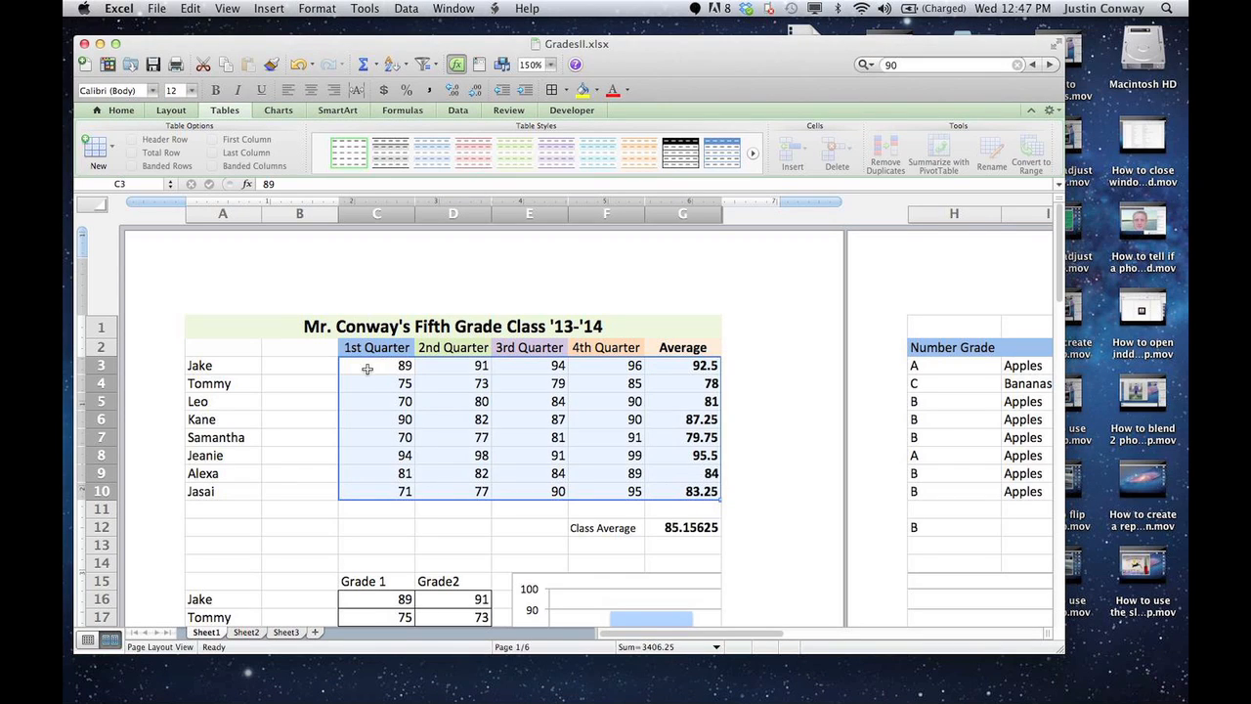
{"action": "left_click", "coordinate": [376, 365]}
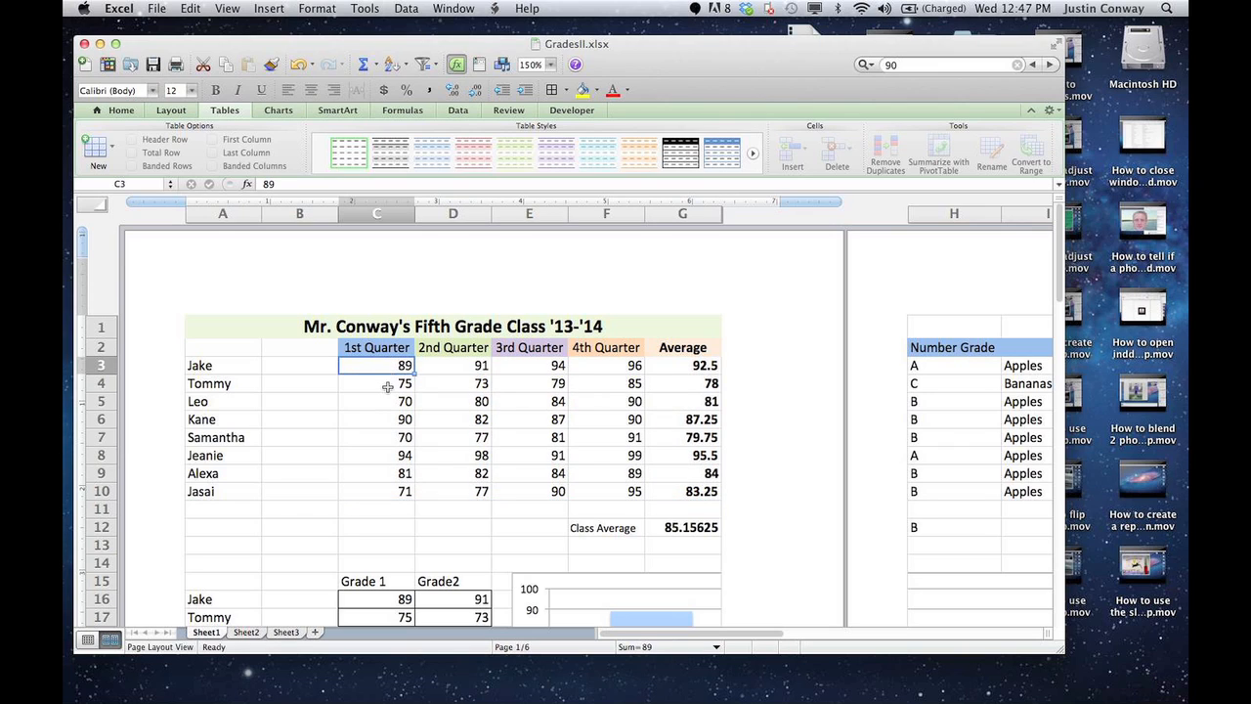
{"action": "mouse_move", "coordinate": [492, 384]}
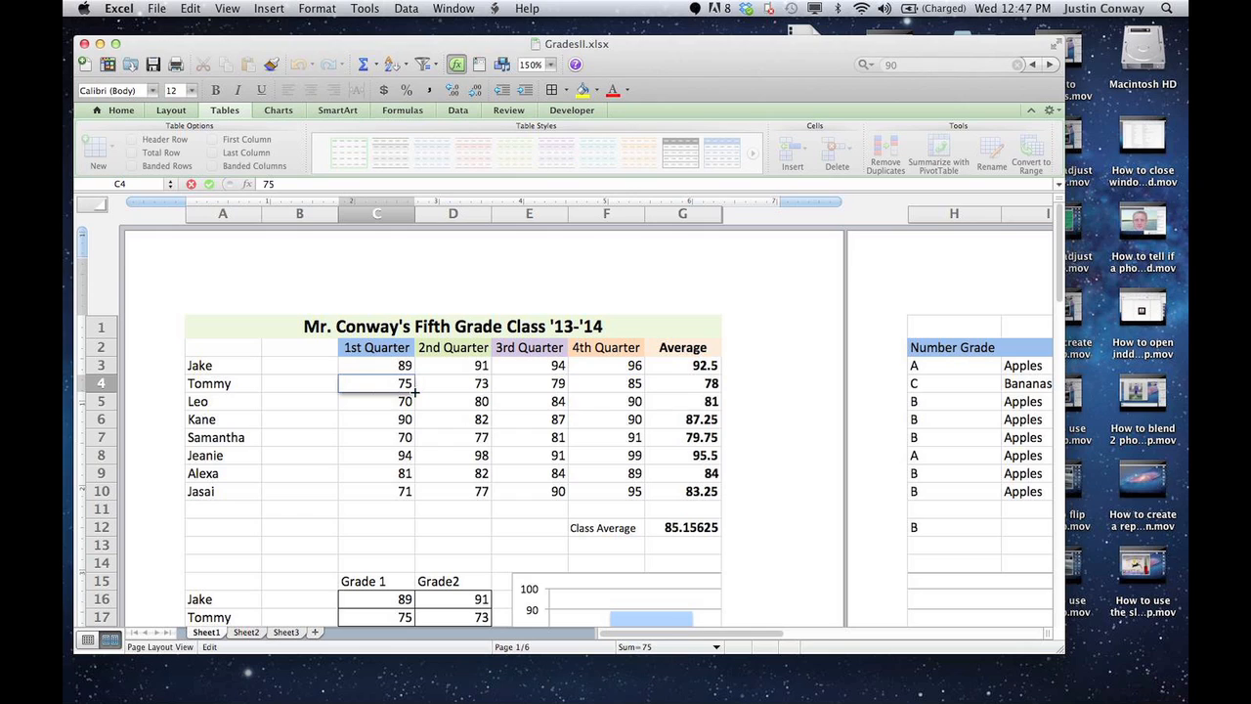
{"action": "type", "text": "975"}
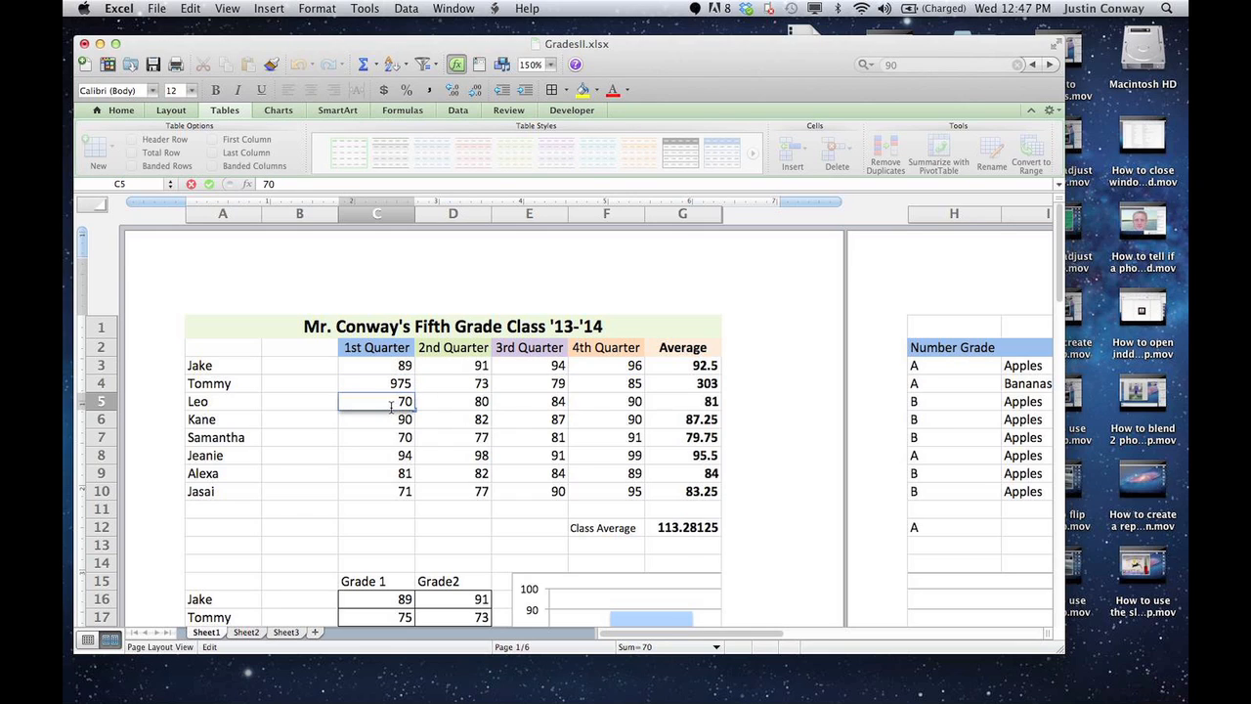
{"action": "type", "text": "999"}
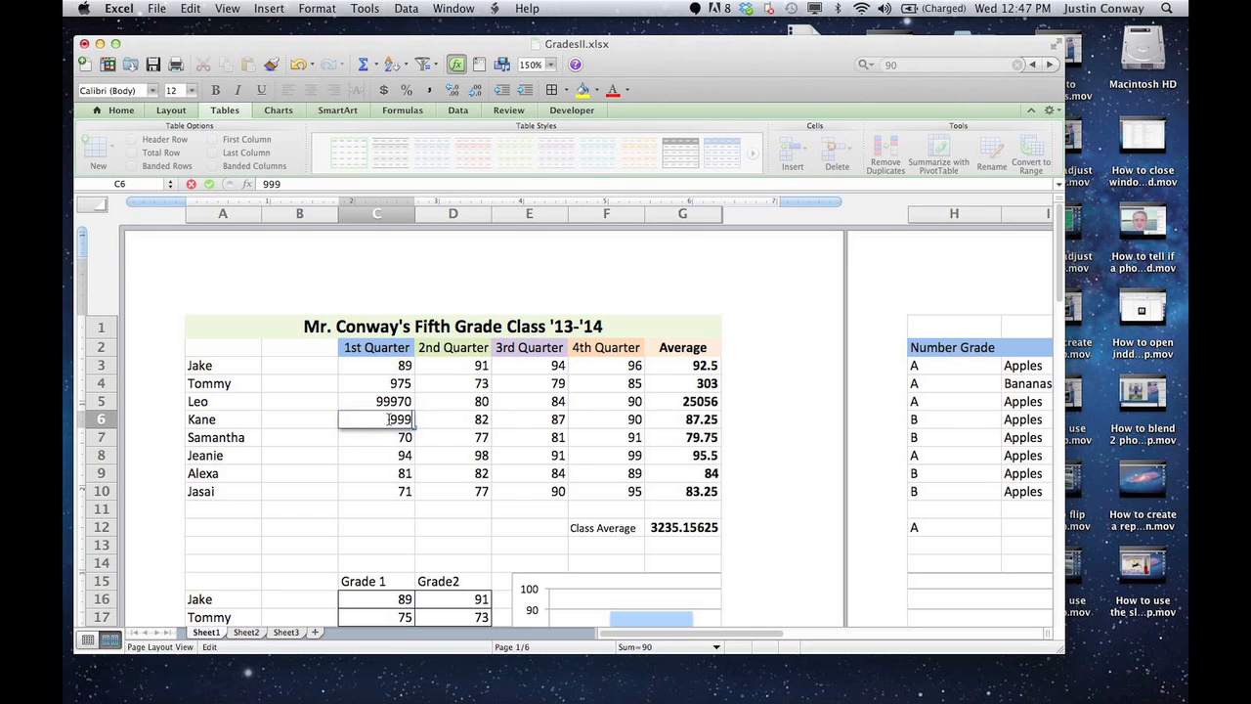
{"action": "key", "text": "Return"}
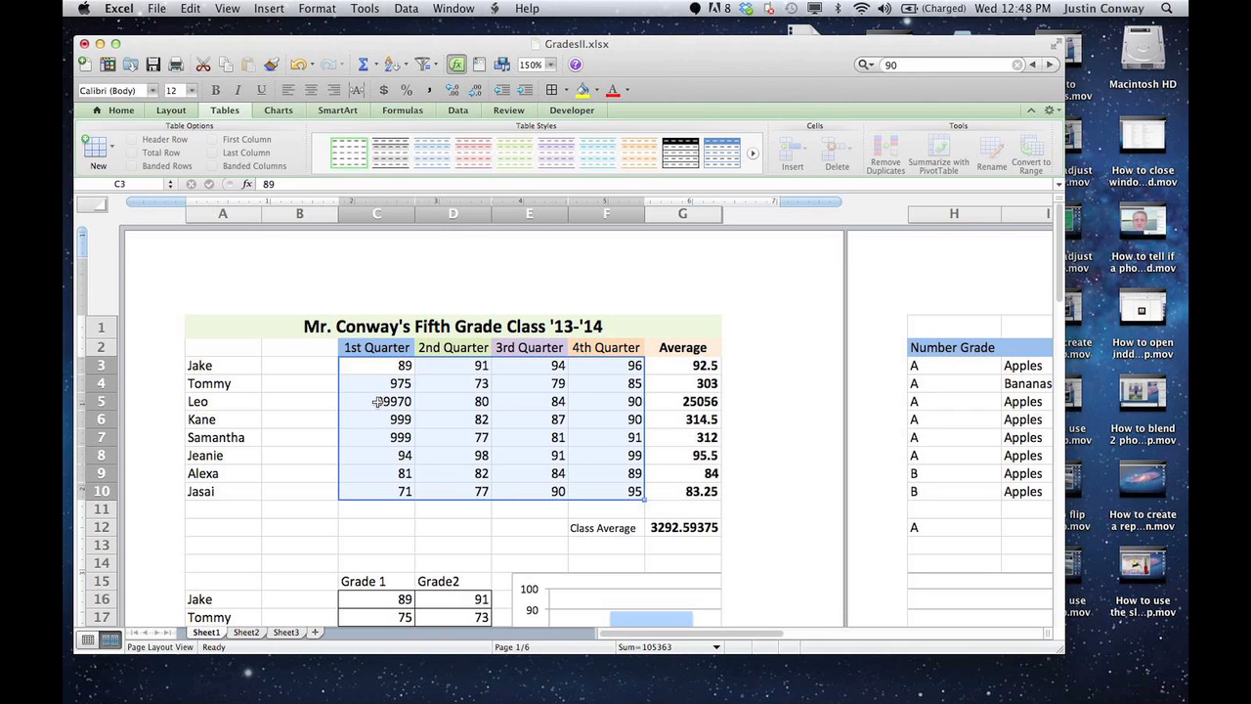
Step: Give the selected quarter scores the custom number format 00000, e.g. 00089 and 00975
{"action": "right_click", "coordinate": [376, 401]}
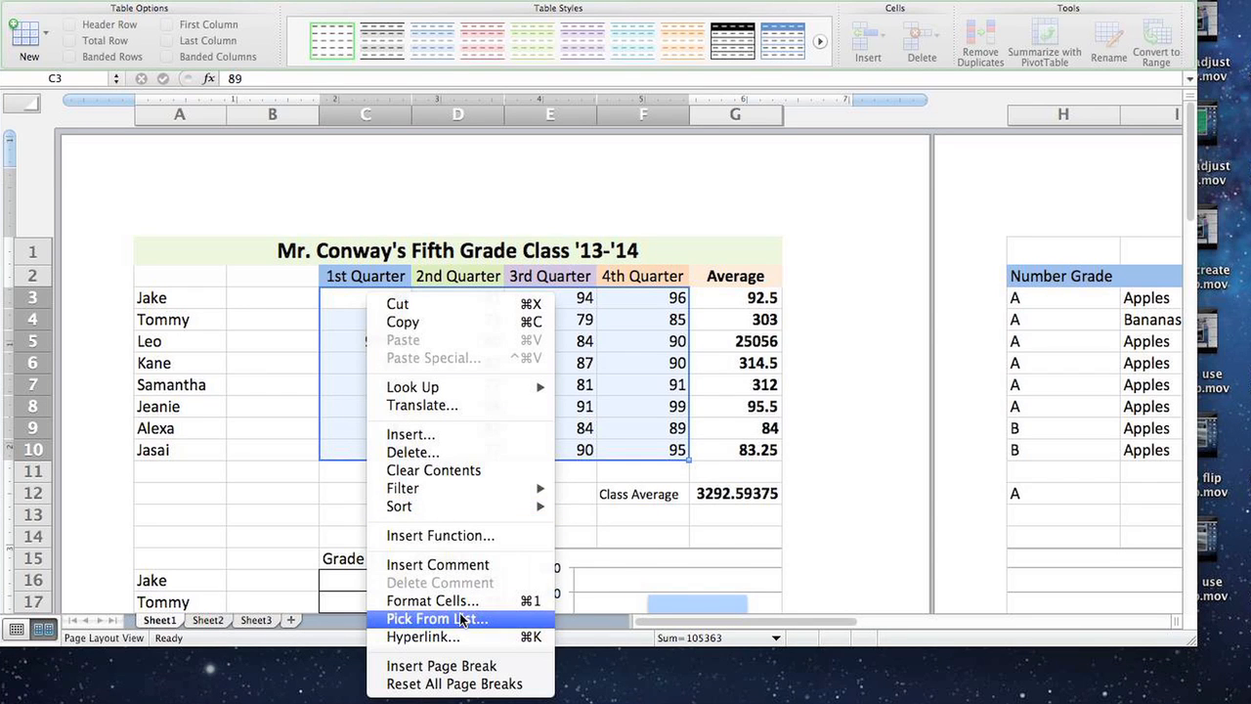
{"action": "left_click", "coordinate": [432, 600]}
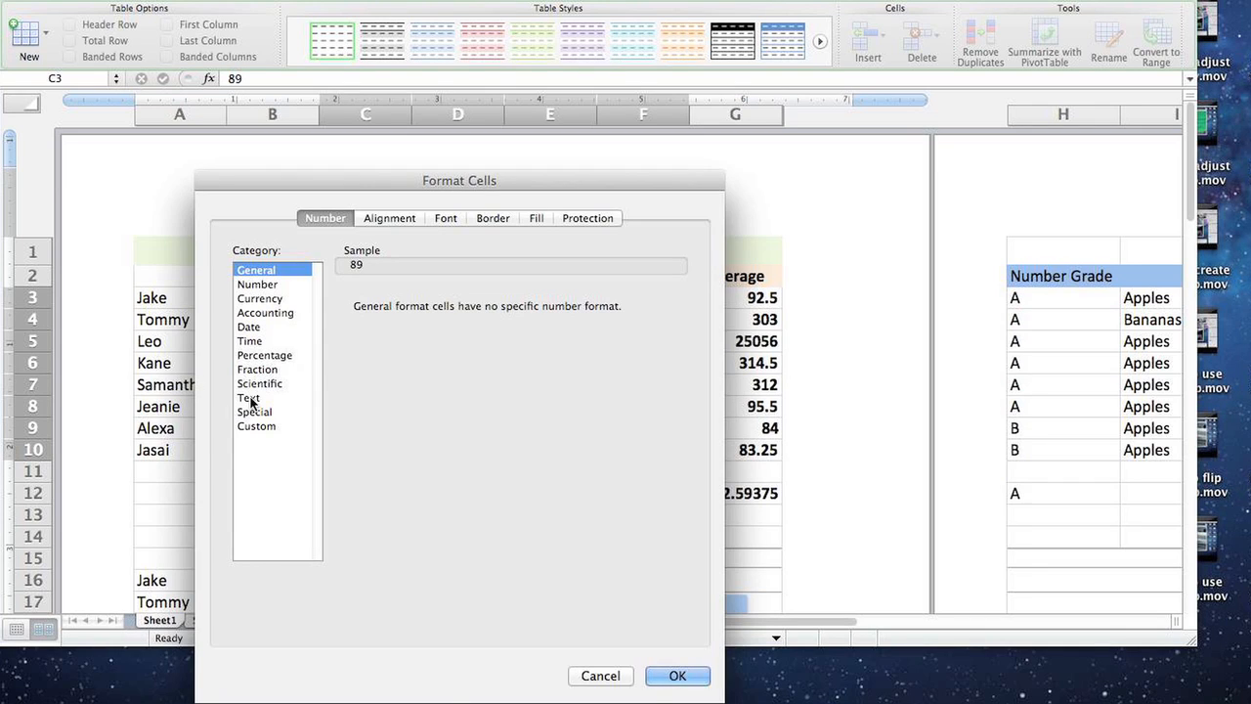
{"action": "left_click", "coordinate": [257, 425]}
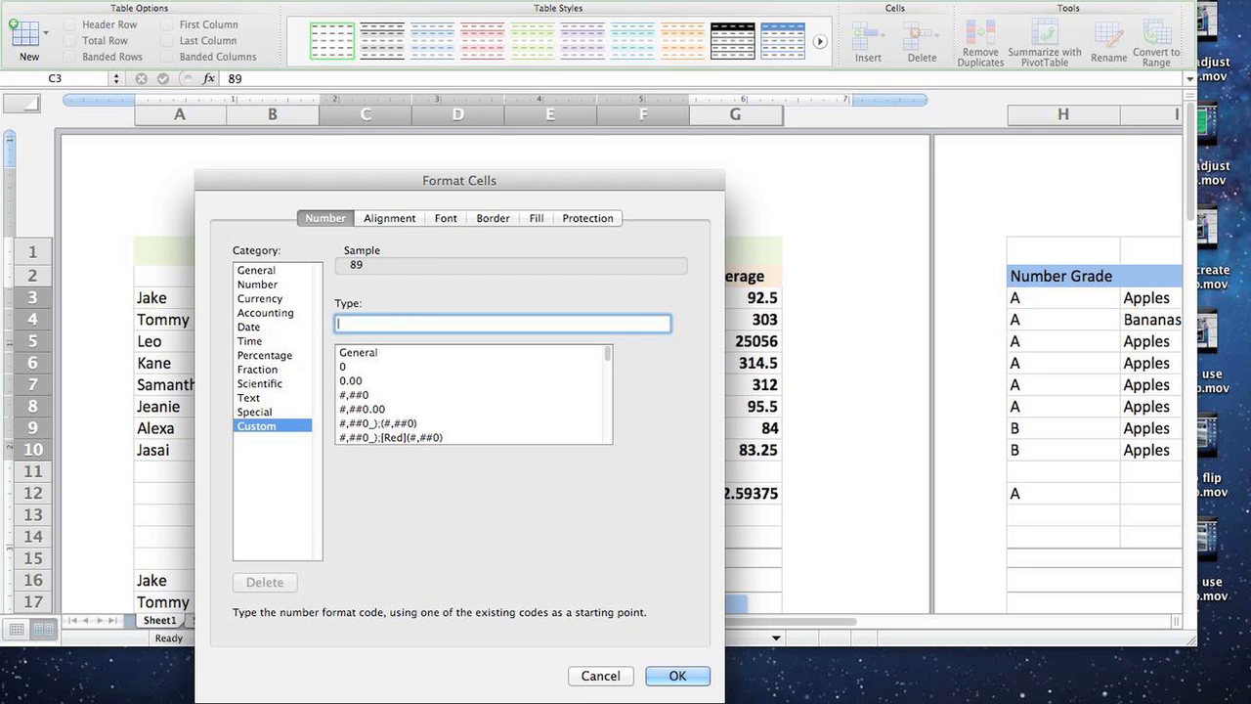
{"action": "left_click_drag", "start_coordinate": [459, 180], "coordinate": [869, 103]}
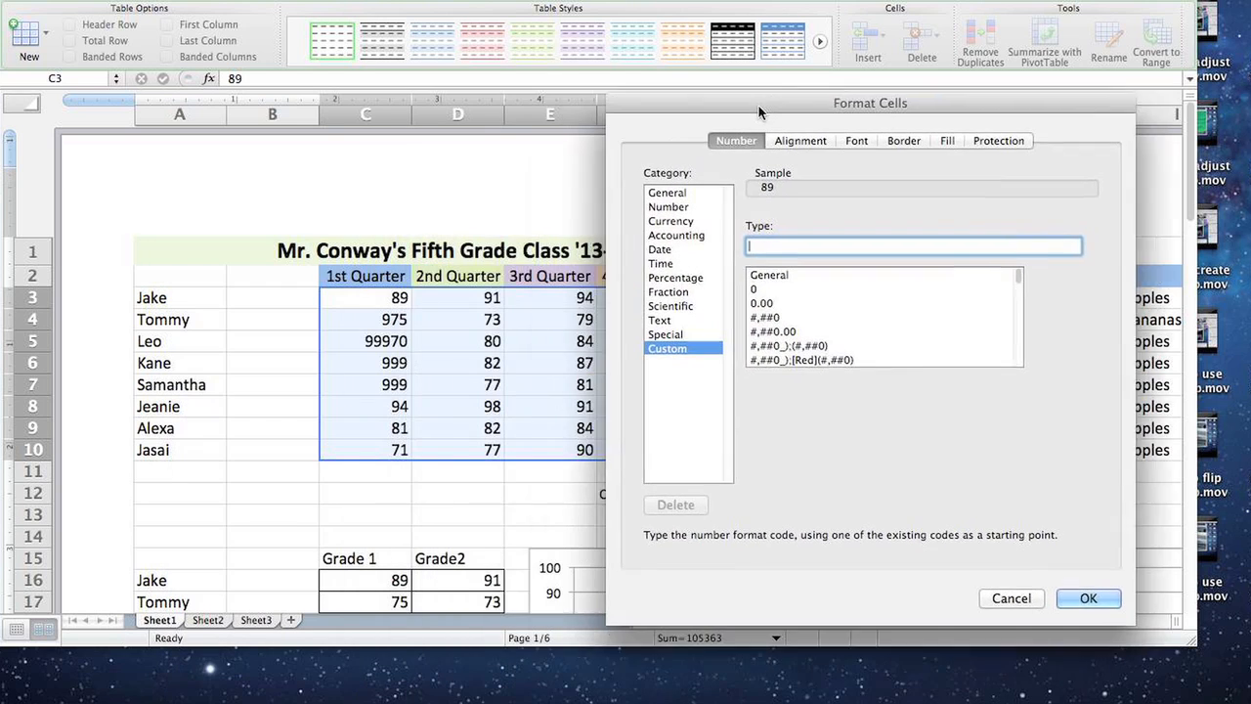
{"action": "type", "text": "00"}
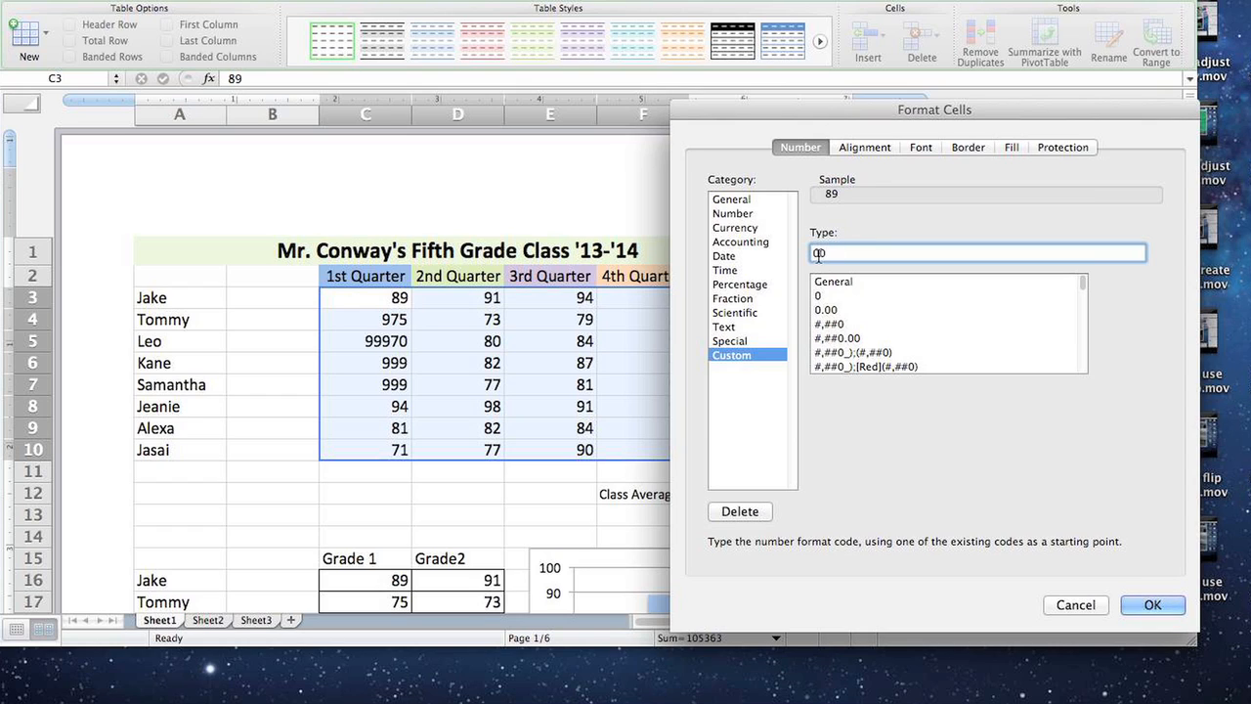
{"action": "type", "text": "0"}
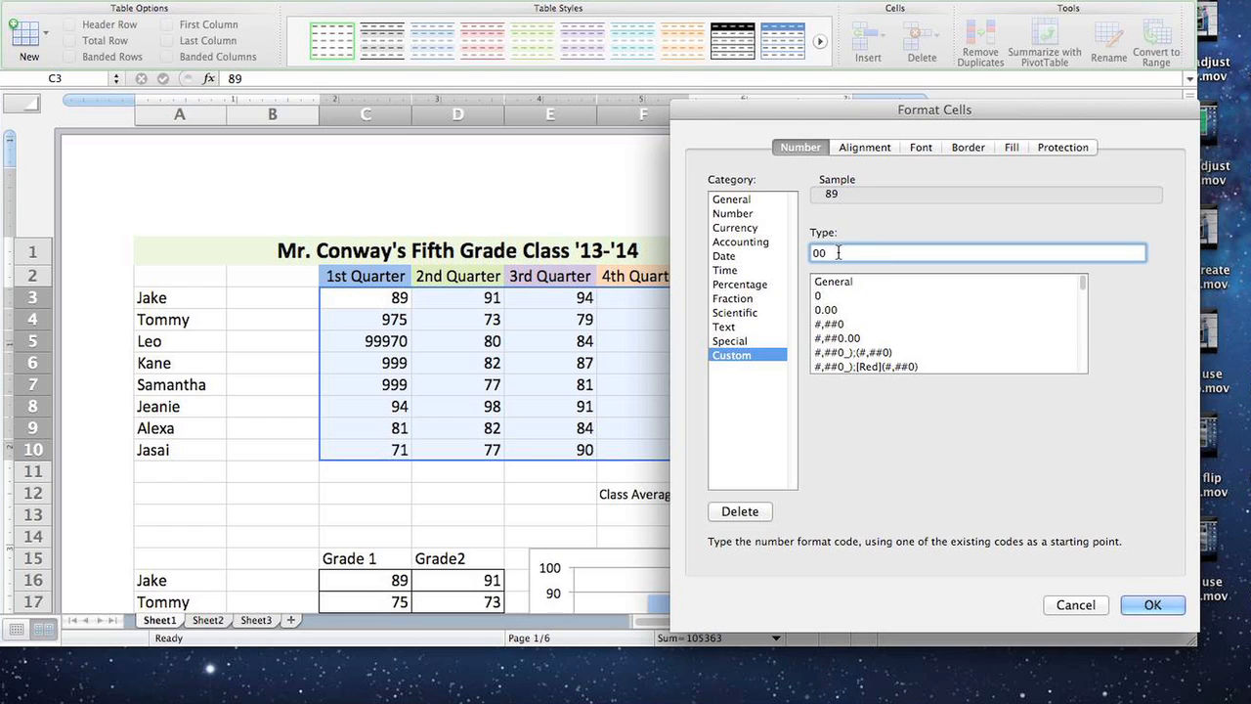
{"action": "type", "text": "00"}
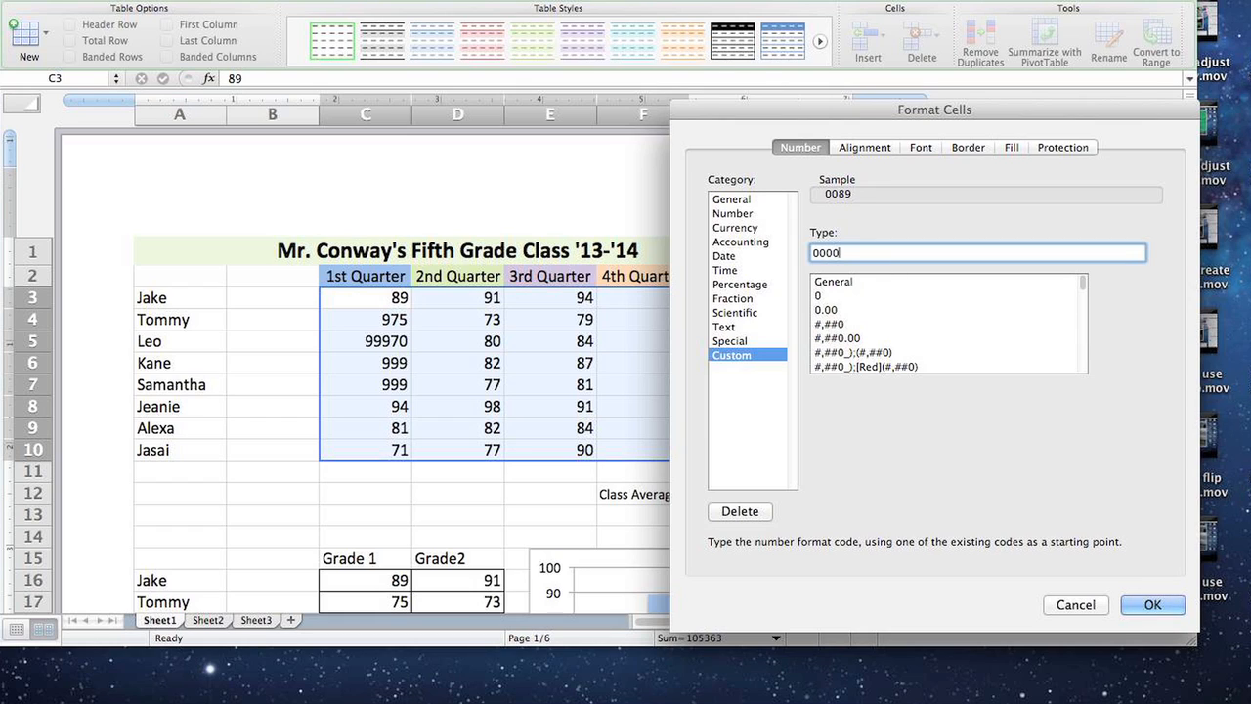
{"action": "type", "text": "0"}
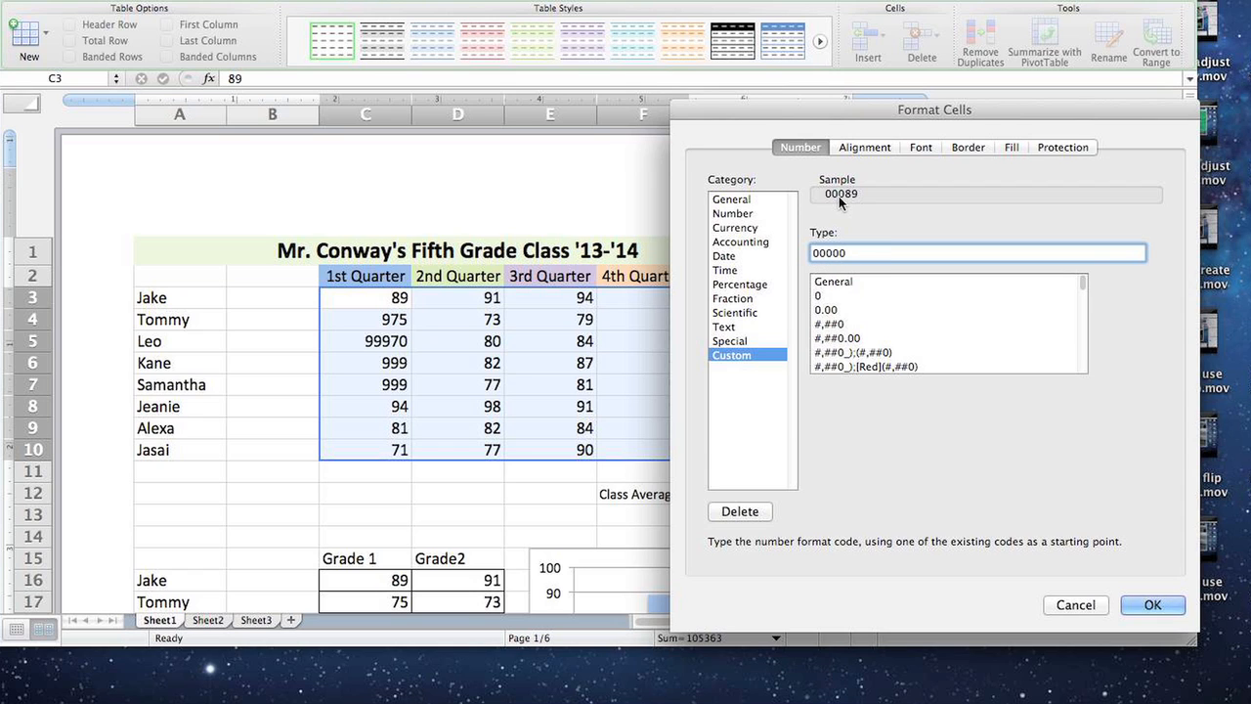
{"action": "mouse_move", "coordinate": [848, 125]}
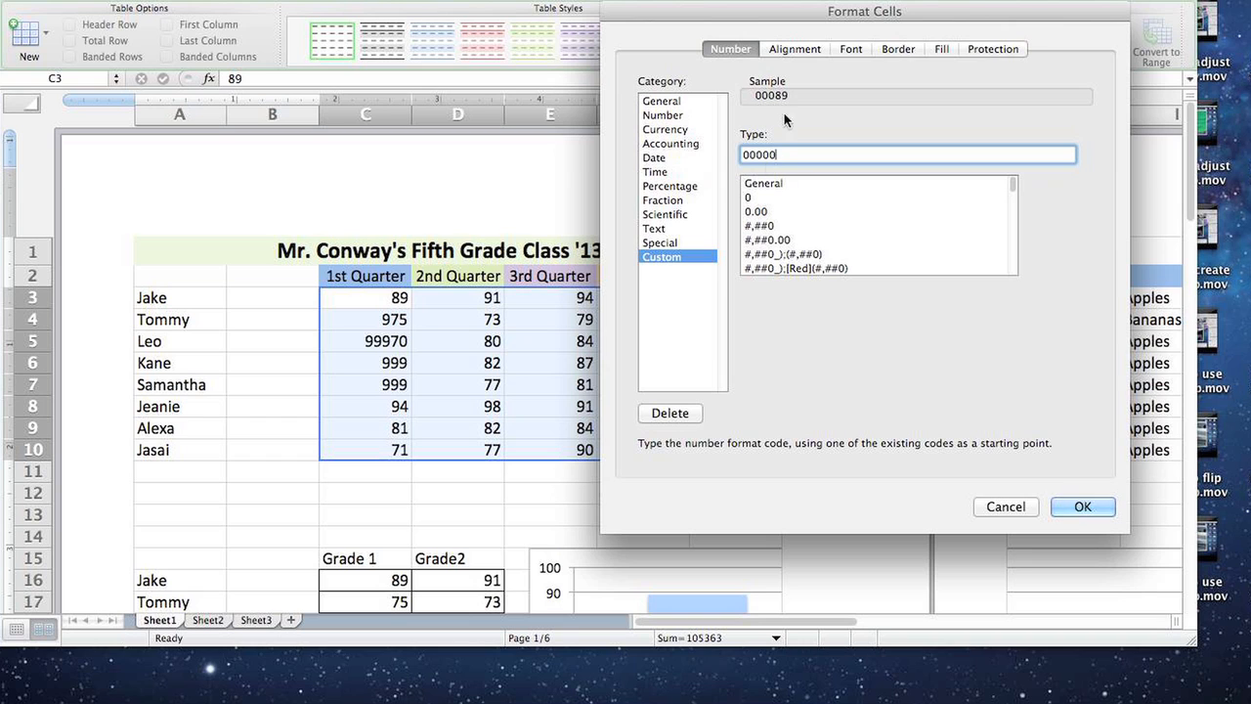
{"action": "mouse_move", "coordinate": [1041, 490]}
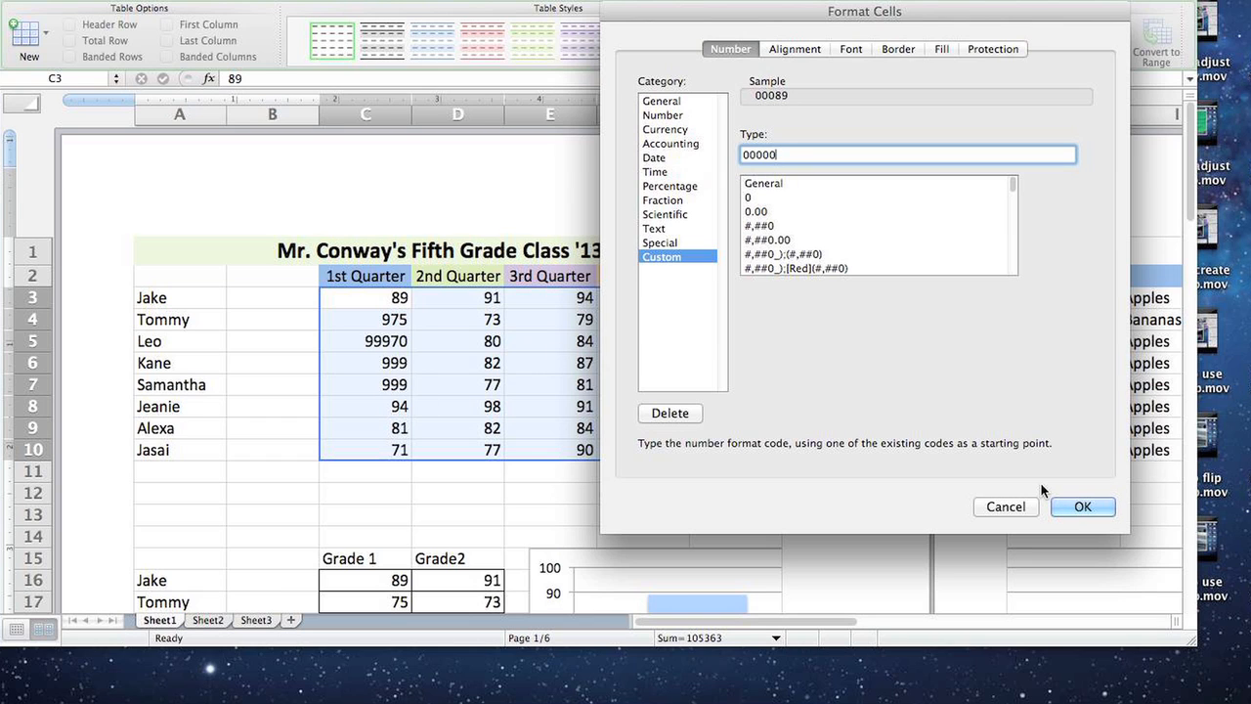
{"action": "left_click", "coordinate": [1082, 506]}
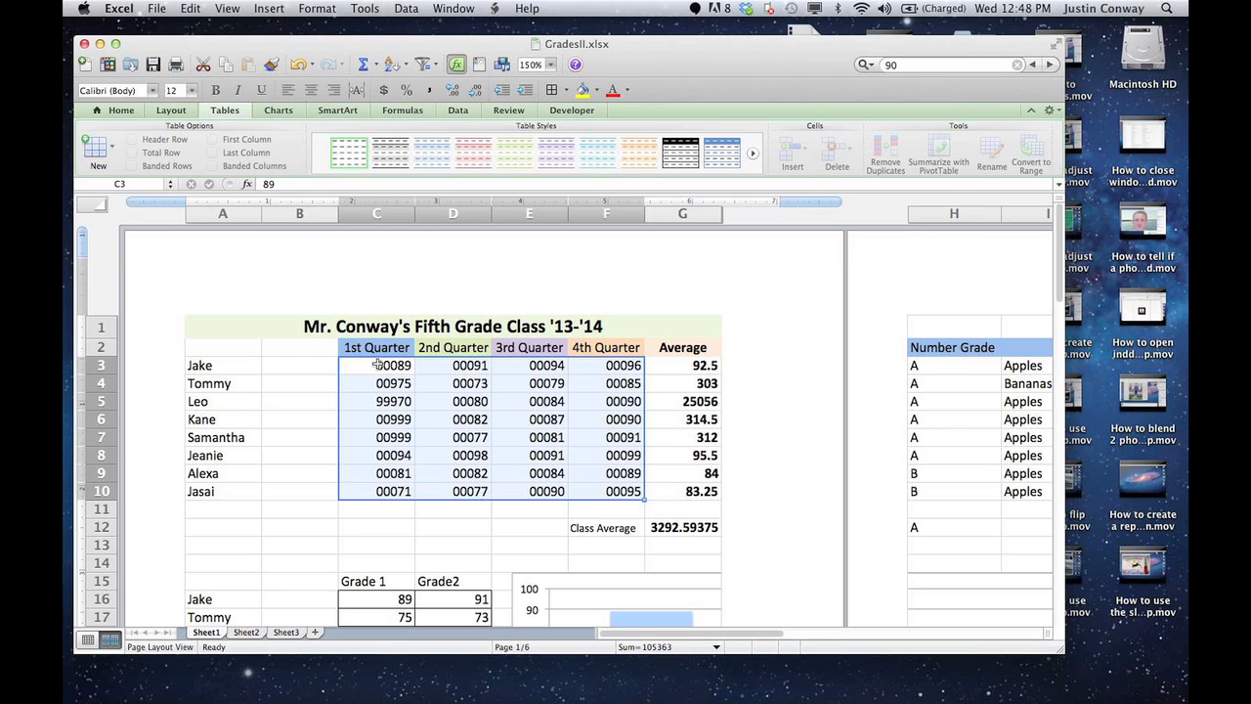
{"action": "mouse_move", "coordinate": [464, 371]}
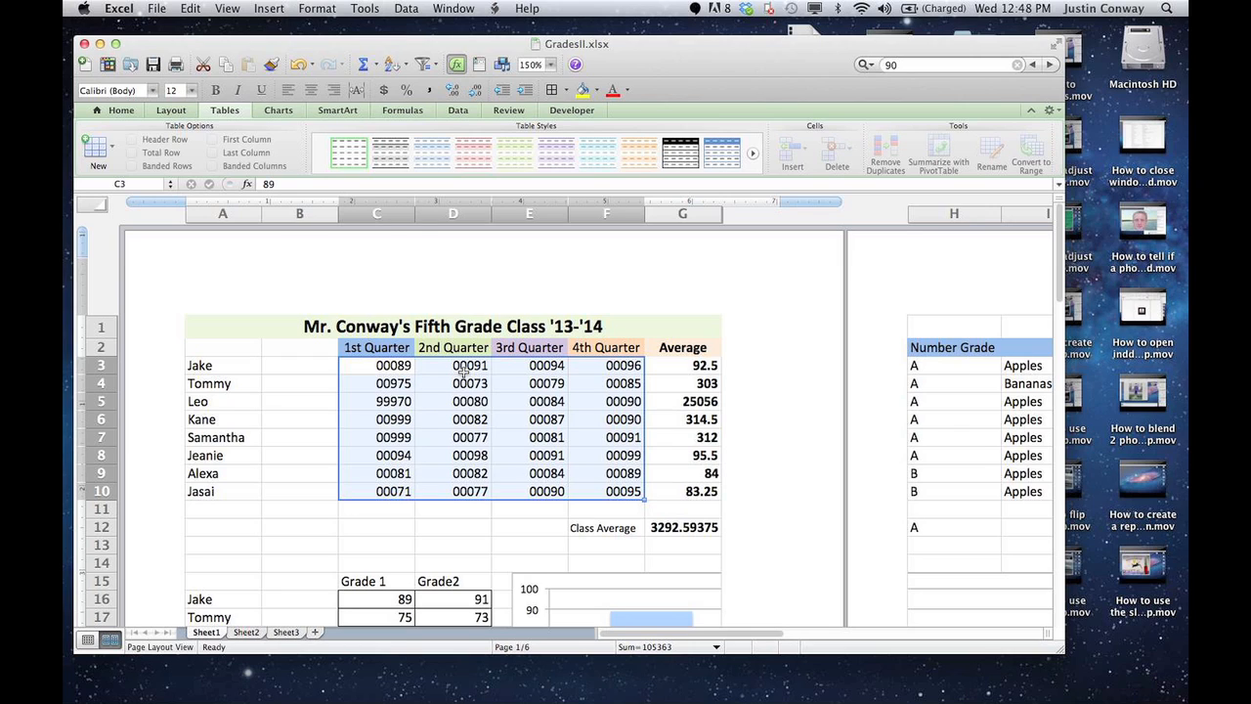
{"action": "mouse_move", "coordinate": [392, 409]}
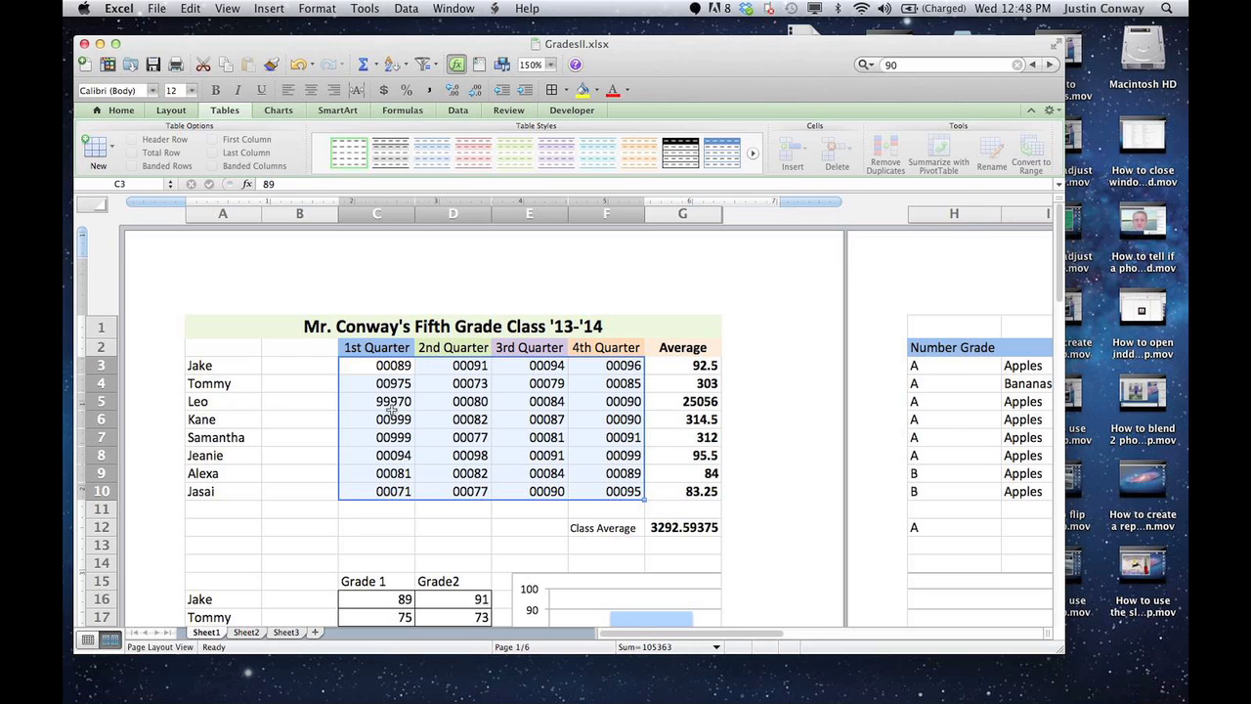
{"action": "left_click", "coordinate": [393, 401]}
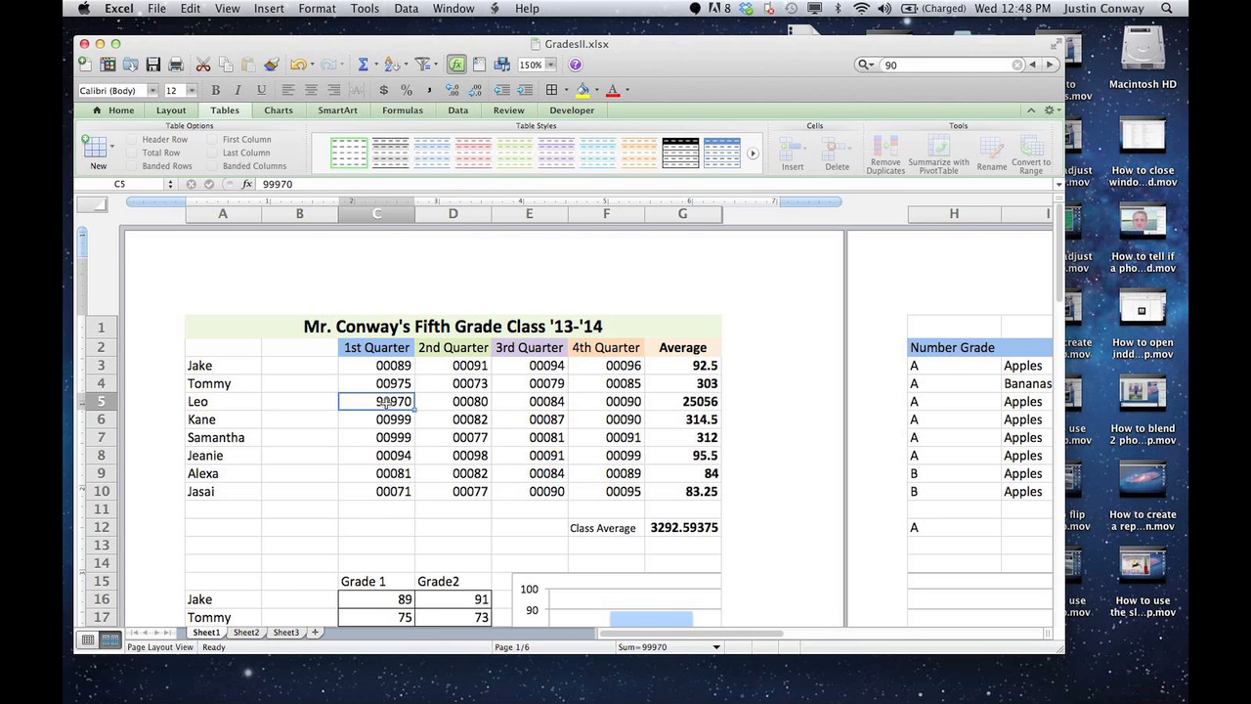